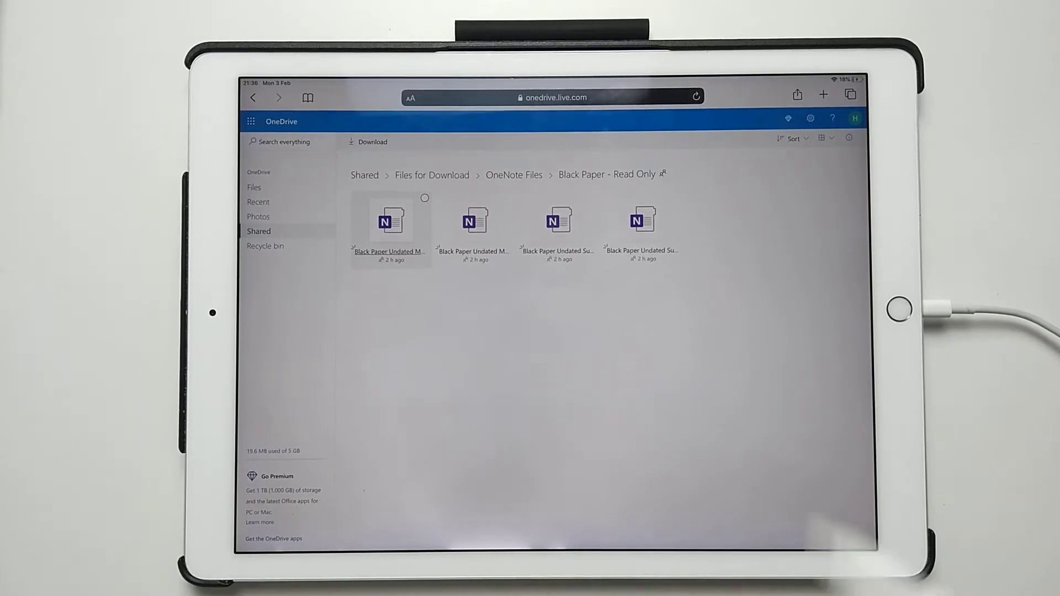
{"action": "mouse_move", "coordinate": [933, 175]}
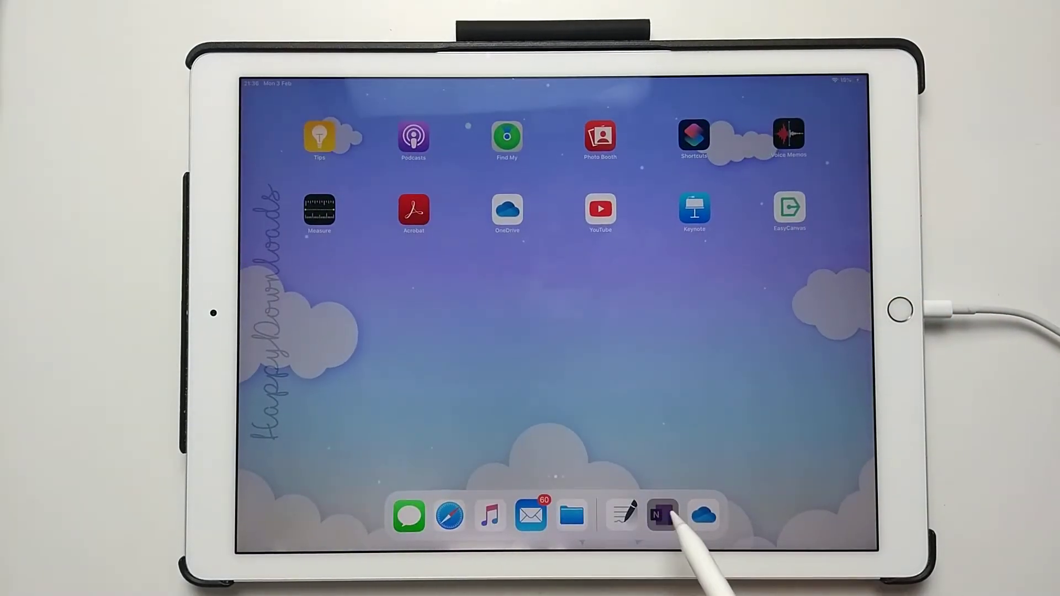
Step: Launch OneNote and show More Notebooks, listing the Black Paper read-only planner
{"action": "left_click", "coordinate": [662, 516]}
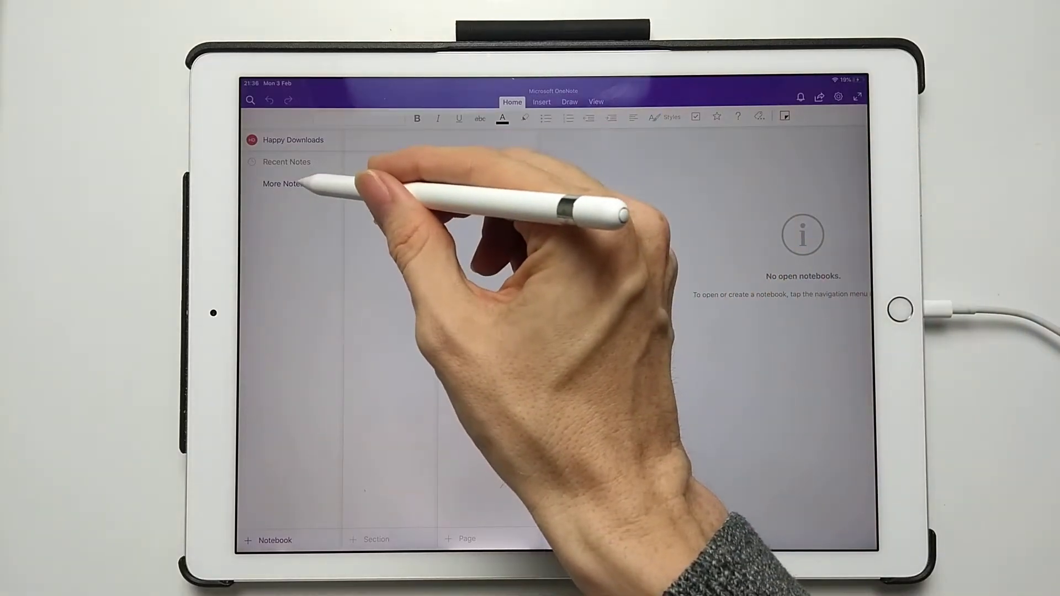
{"action": "left_click", "coordinate": [291, 183]}
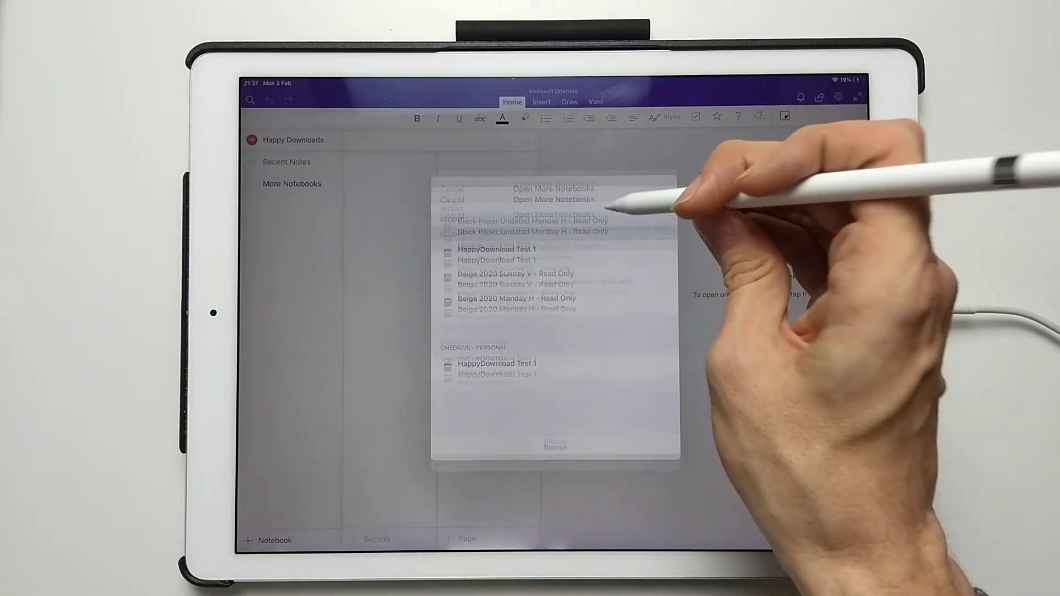
{"action": "left_click", "coordinate": [532, 221]}
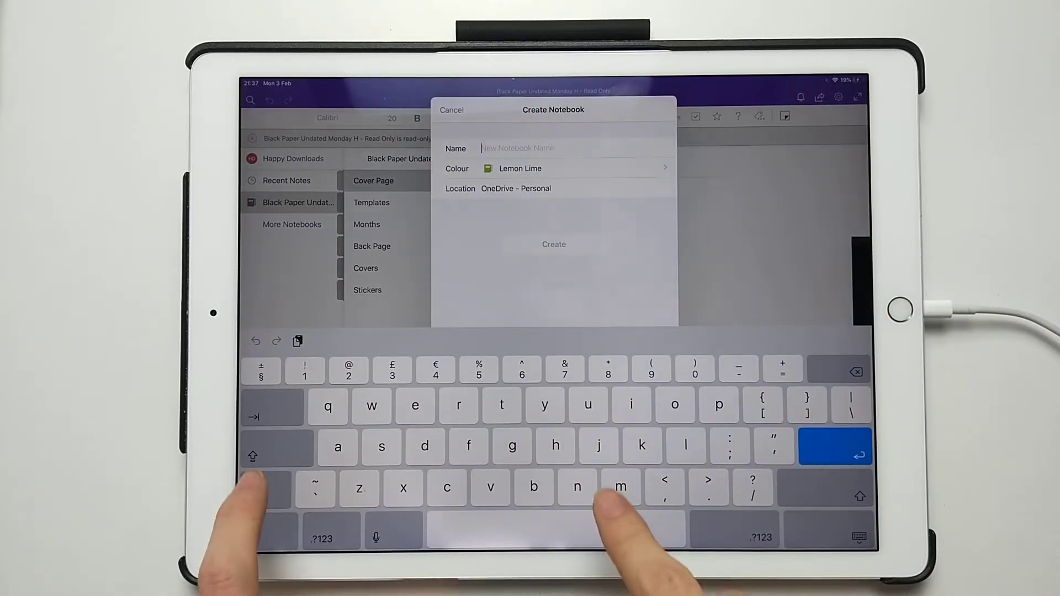
Step: Name the notebook 'New Notebook' and create it
{"action": "type", "text": "New"}
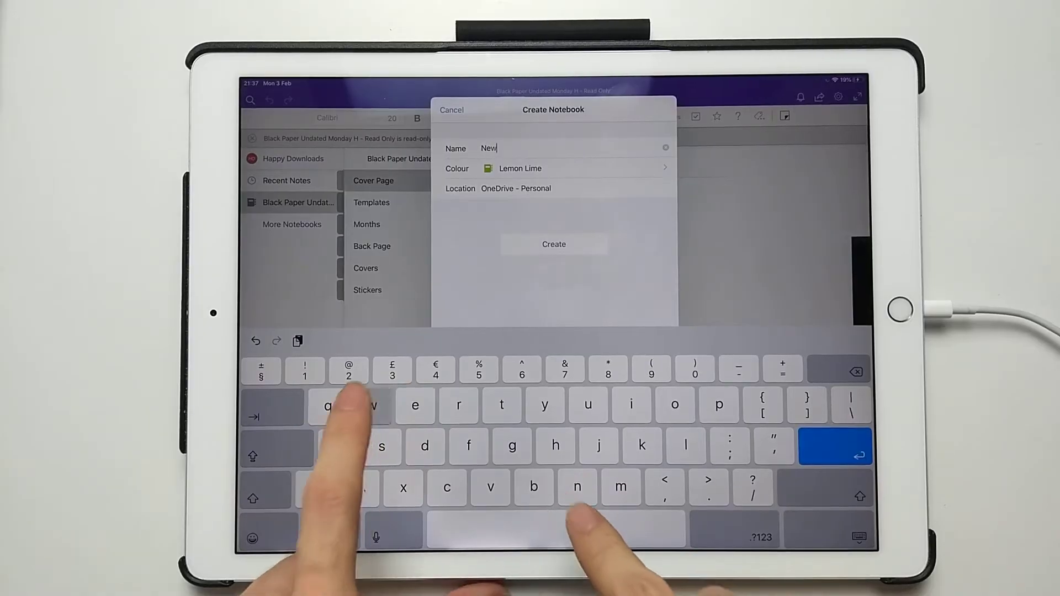
{"action": "type", "text": "Nore"}
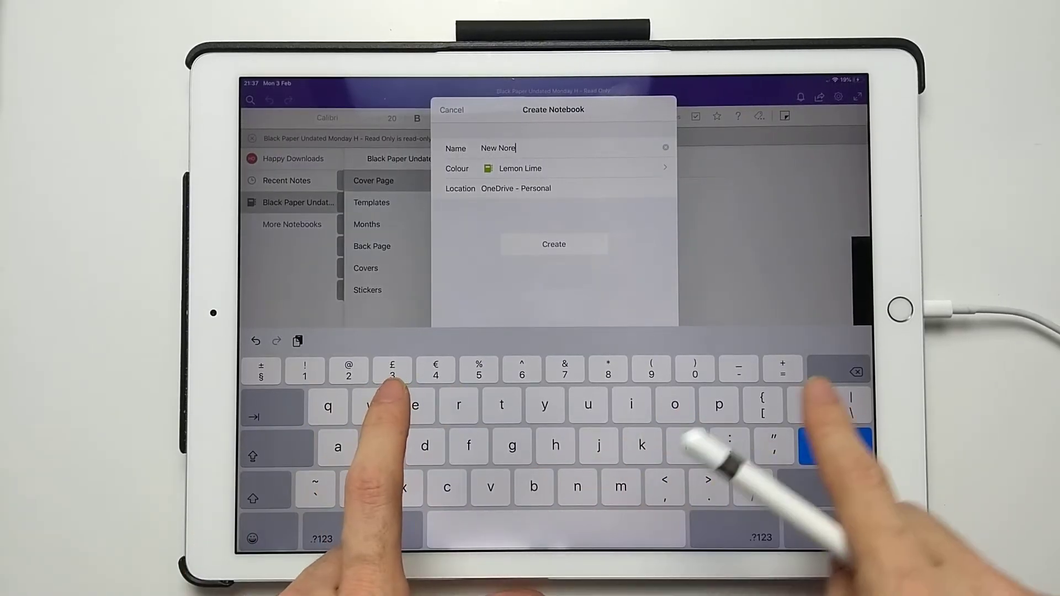
{"action": "type", "text": "tbook"}
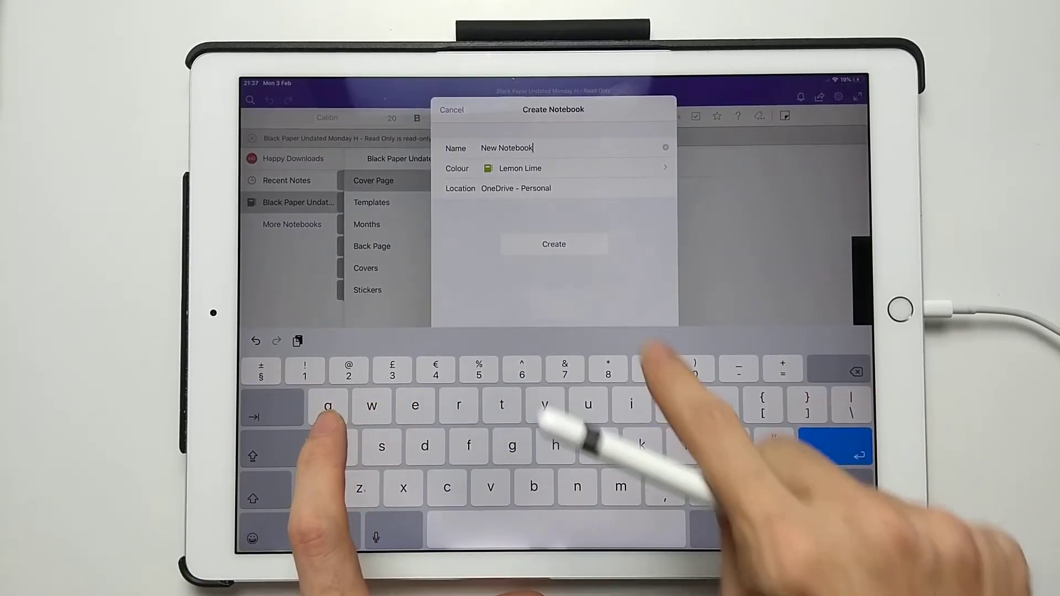
{"action": "left_click", "coordinate": [553, 244]}
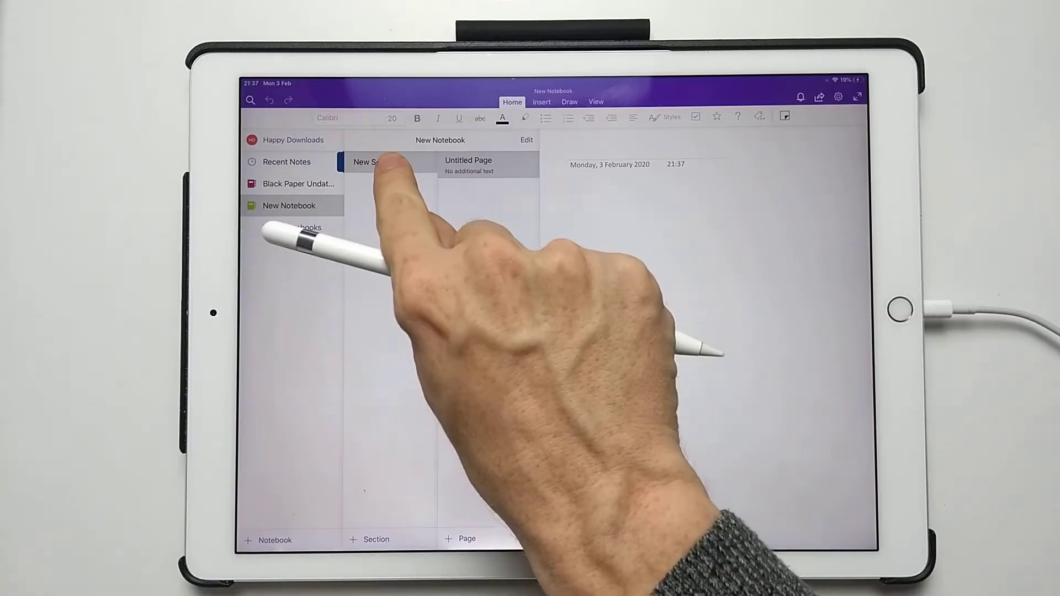
Step: Delete the default New Section 1 from New Notebook
{"action": "left_click", "coordinate": [365, 161]}
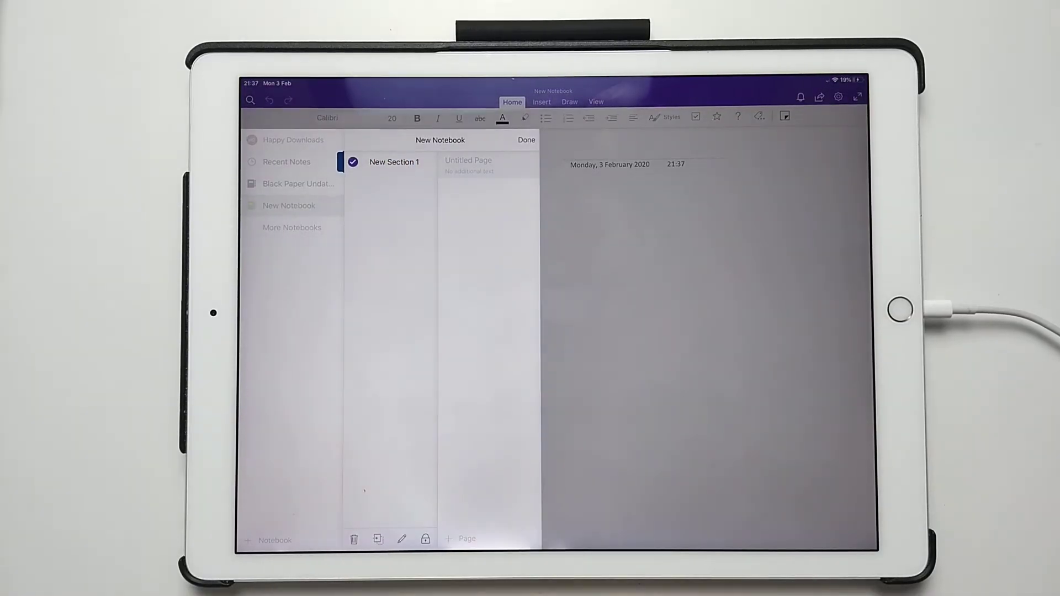
{"action": "left_click", "coordinate": [353, 539]}
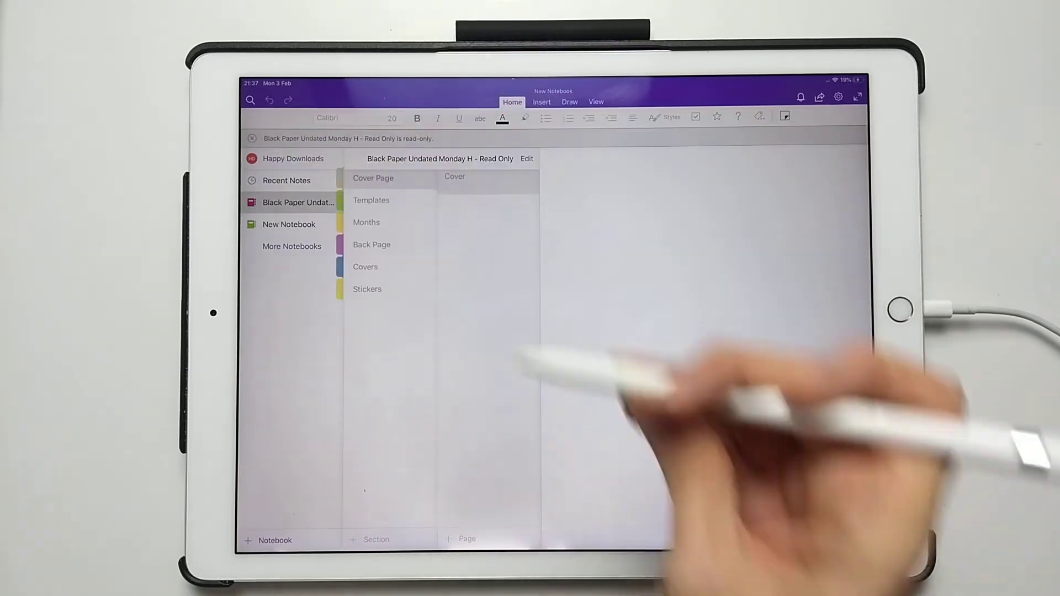
Step: Select all six Black Paper sections, copy them, and switch to New Notebook
{"action": "left_click", "coordinate": [372, 177]}
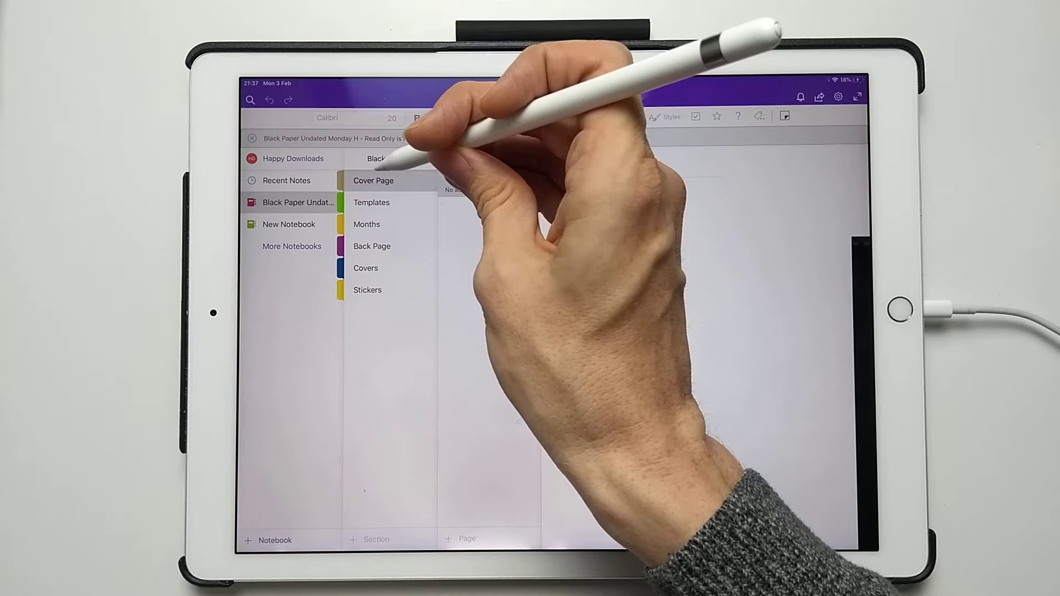
{"action": "left_click", "coordinate": [390, 180]}
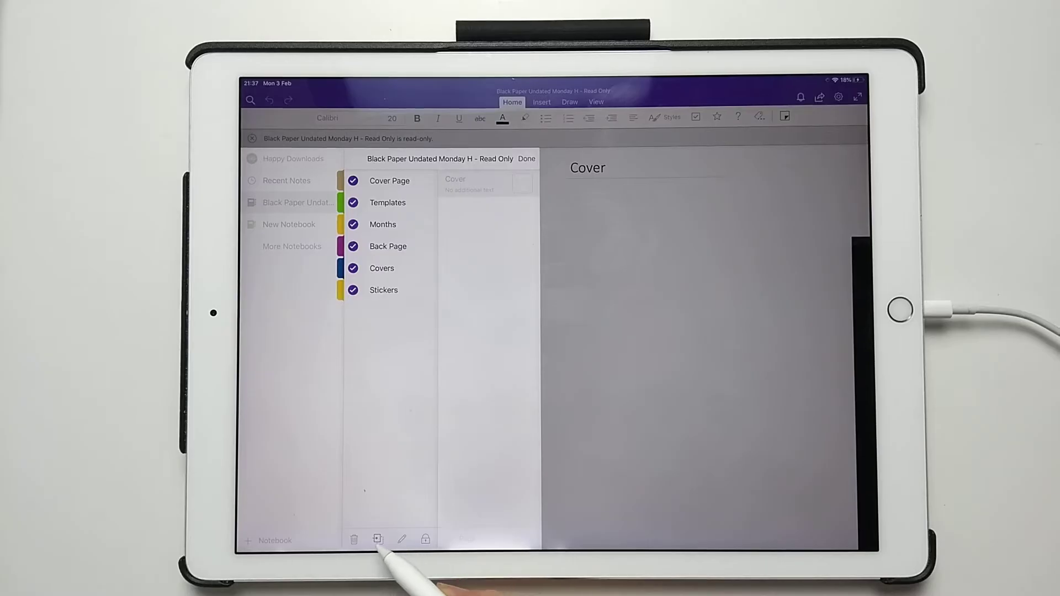
{"action": "left_click", "coordinate": [378, 539]}
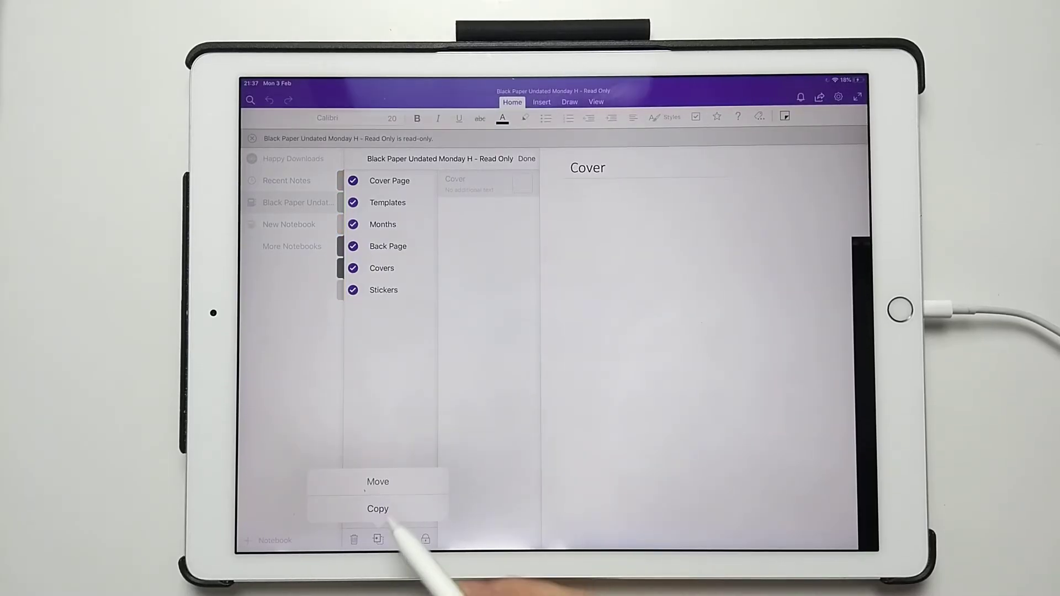
{"action": "left_click", "coordinate": [378, 508]}
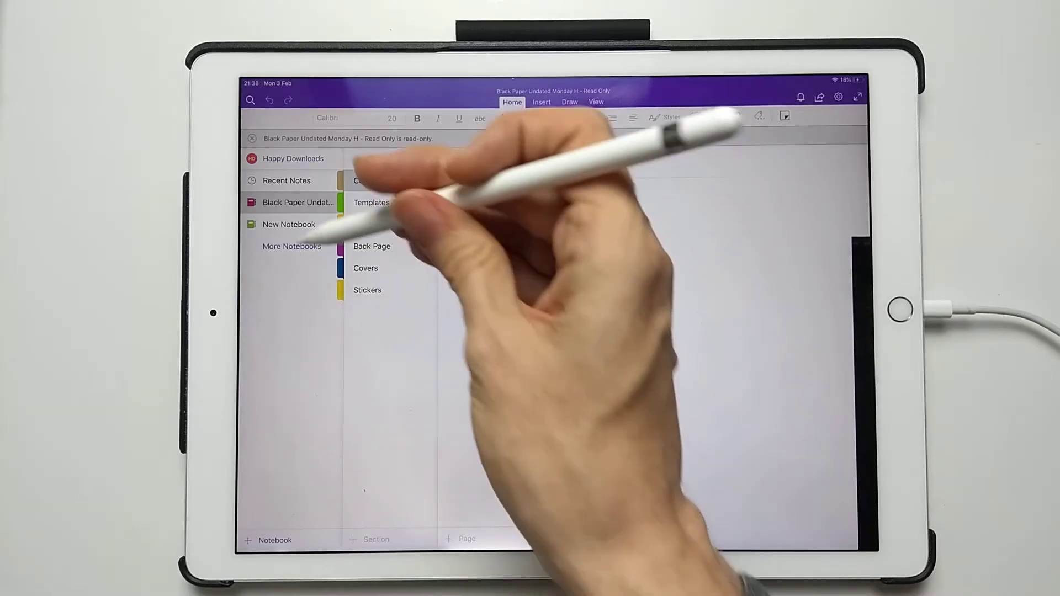
{"action": "left_click", "coordinate": [373, 179]}
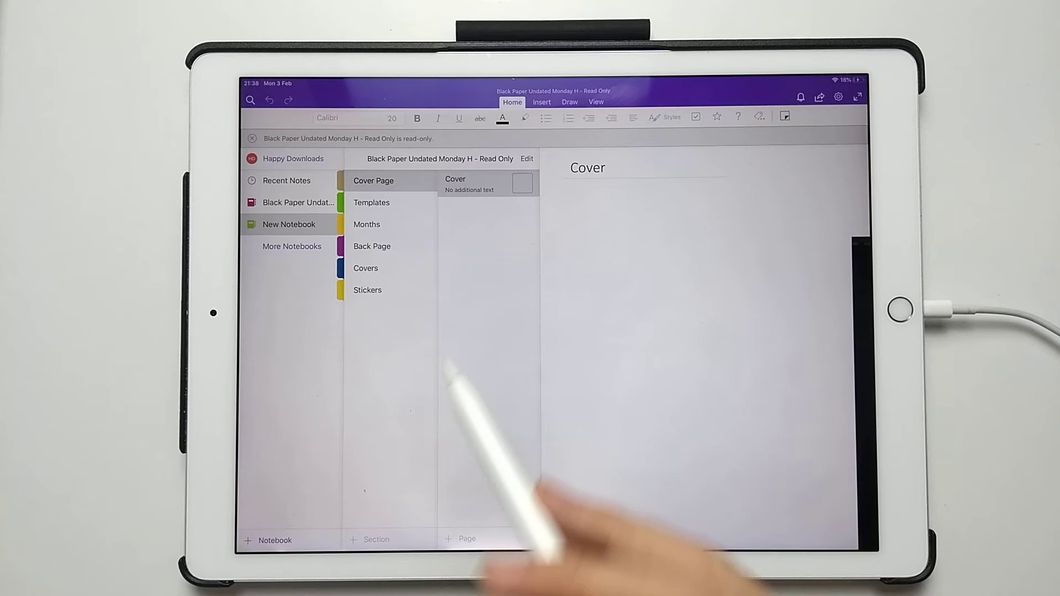
{"action": "mouse_move", "coordinate": [473, 474]}
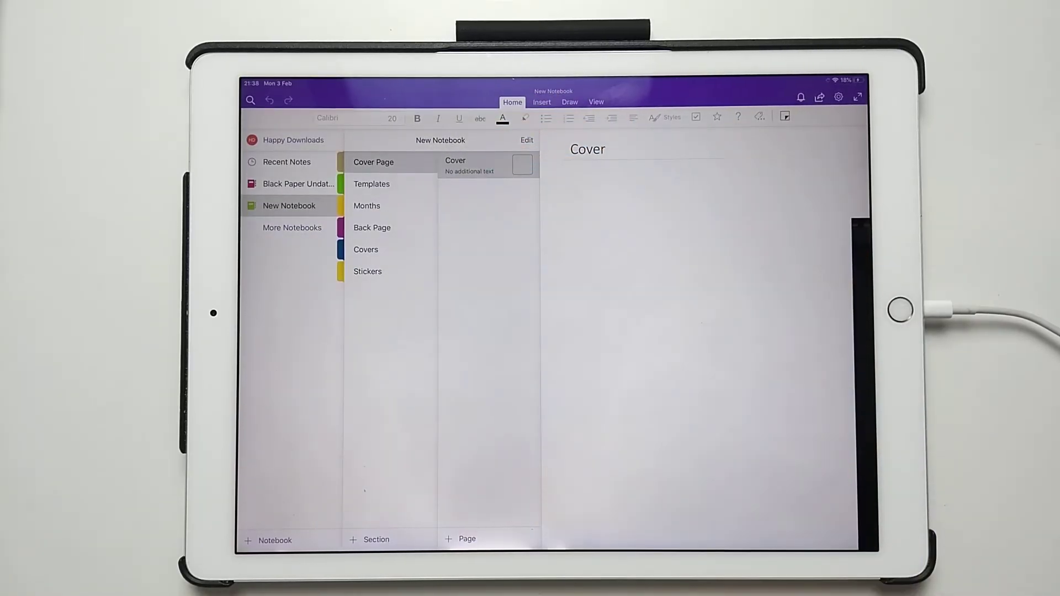
Step: Show the copied Templates index page with the notebook and section panes visible
{"action": "left_click", "coordinate": [595, 102]}
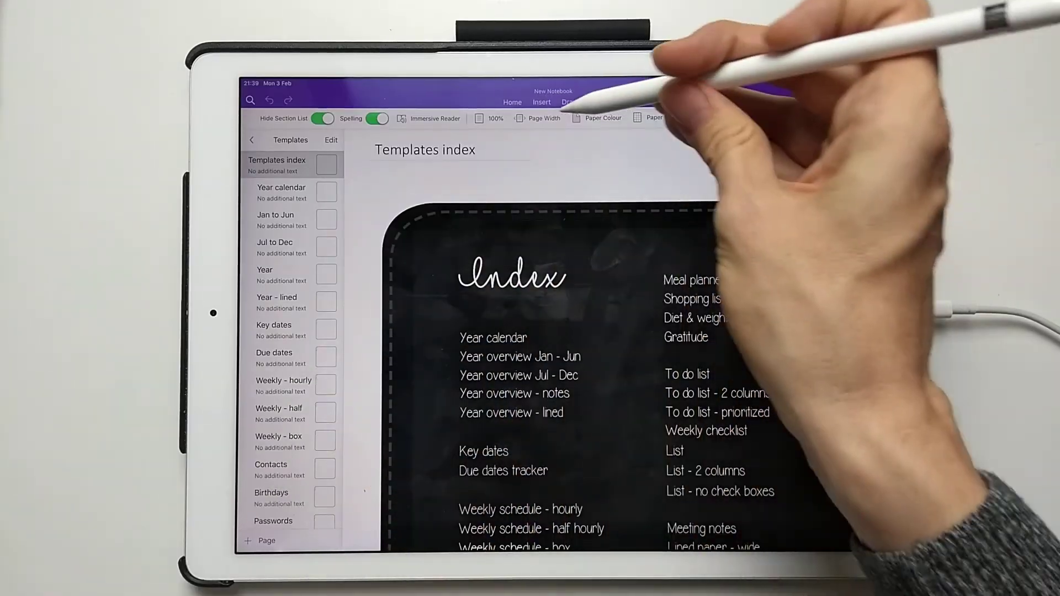
{"action": "left_click", "coordinate": [570, 102]}
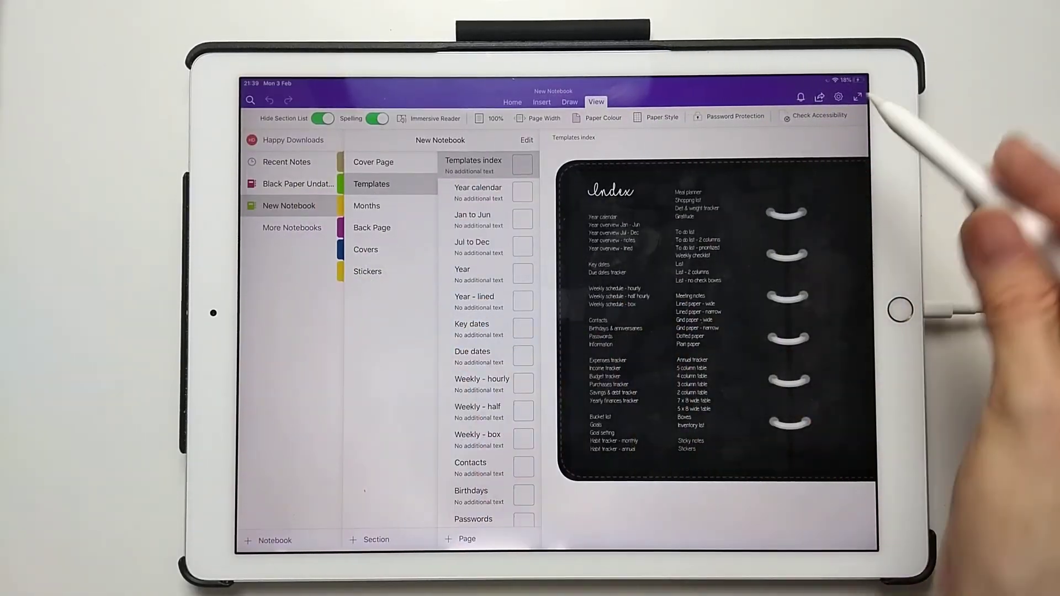
{"action": "mouse_move", "coordinate": [851, 95]}
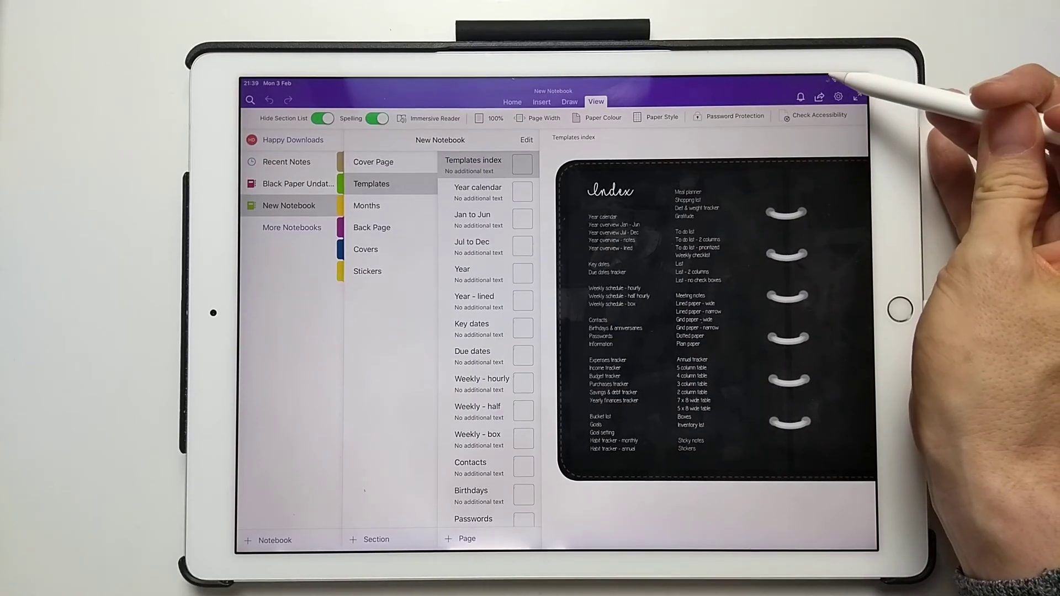